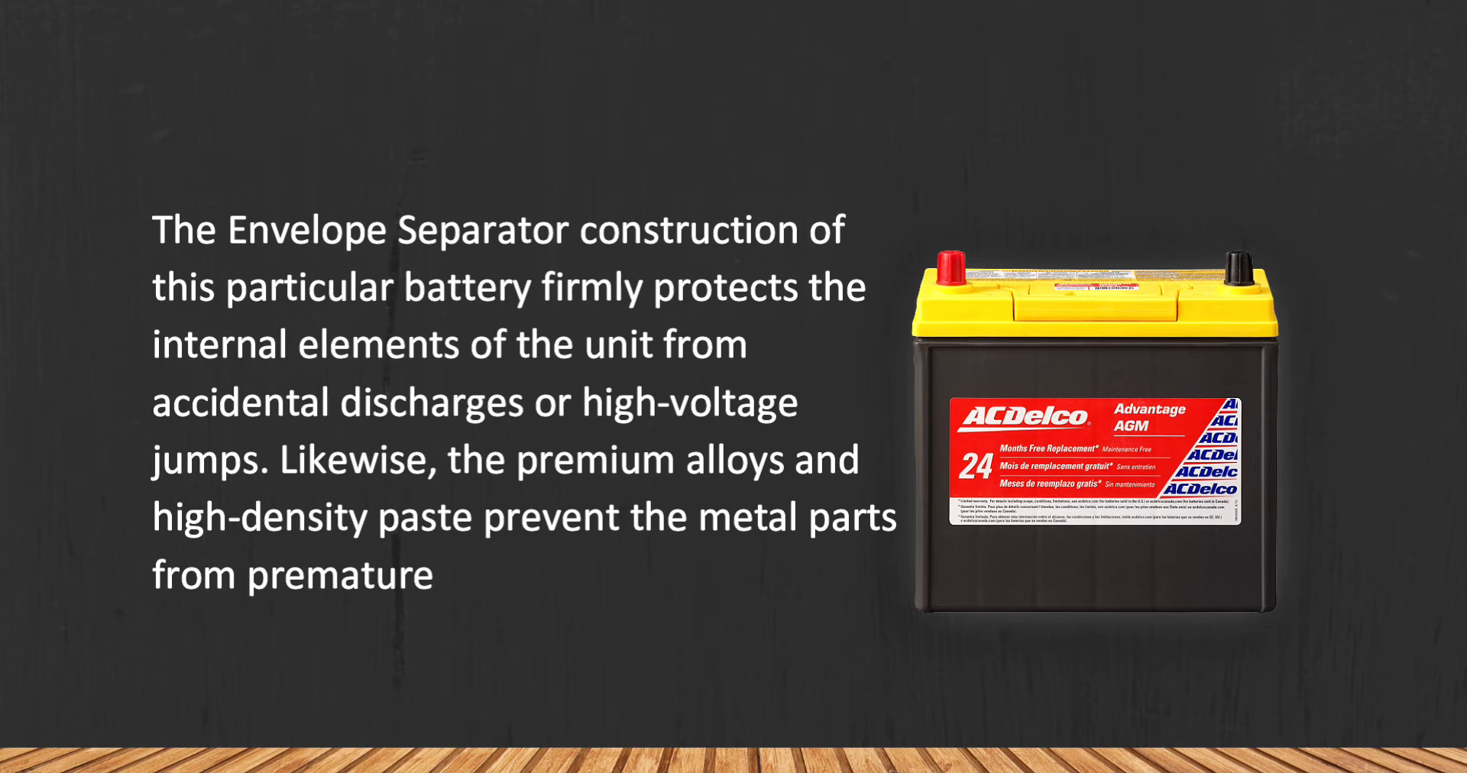
pyautogui.write('corrosion.')
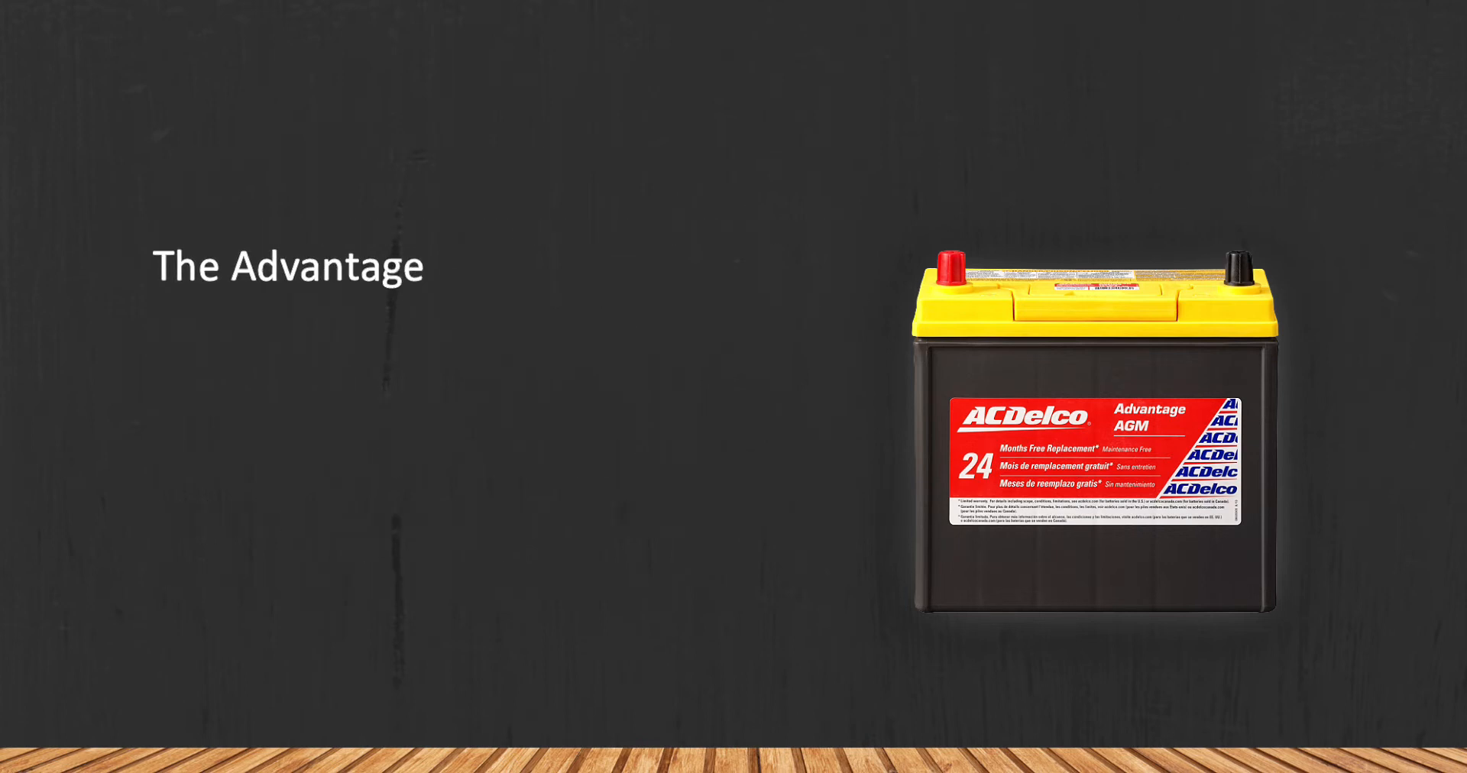
pyautogui.write('AGM series battery devices fro')
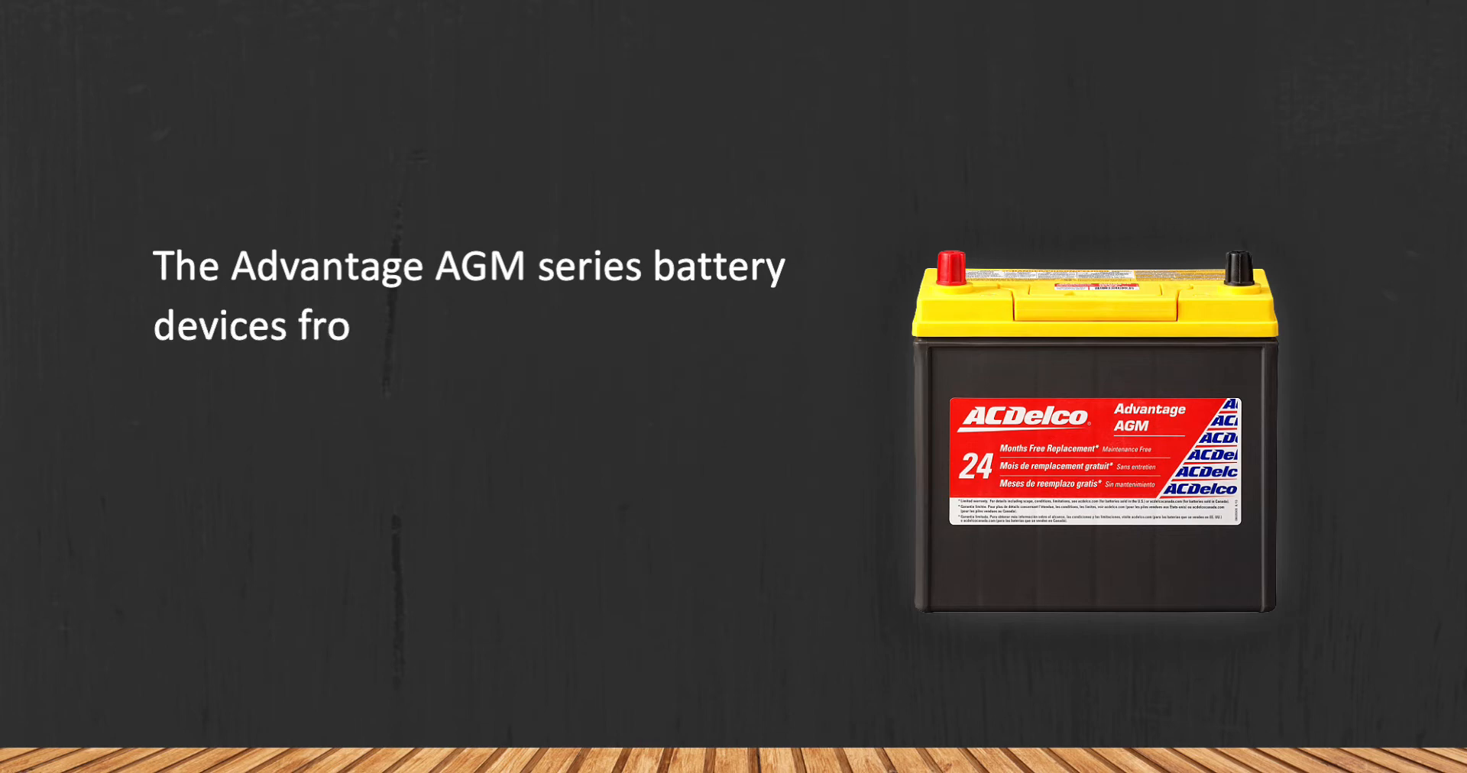
pyautogui.write('m ACDelco all have a great pri')
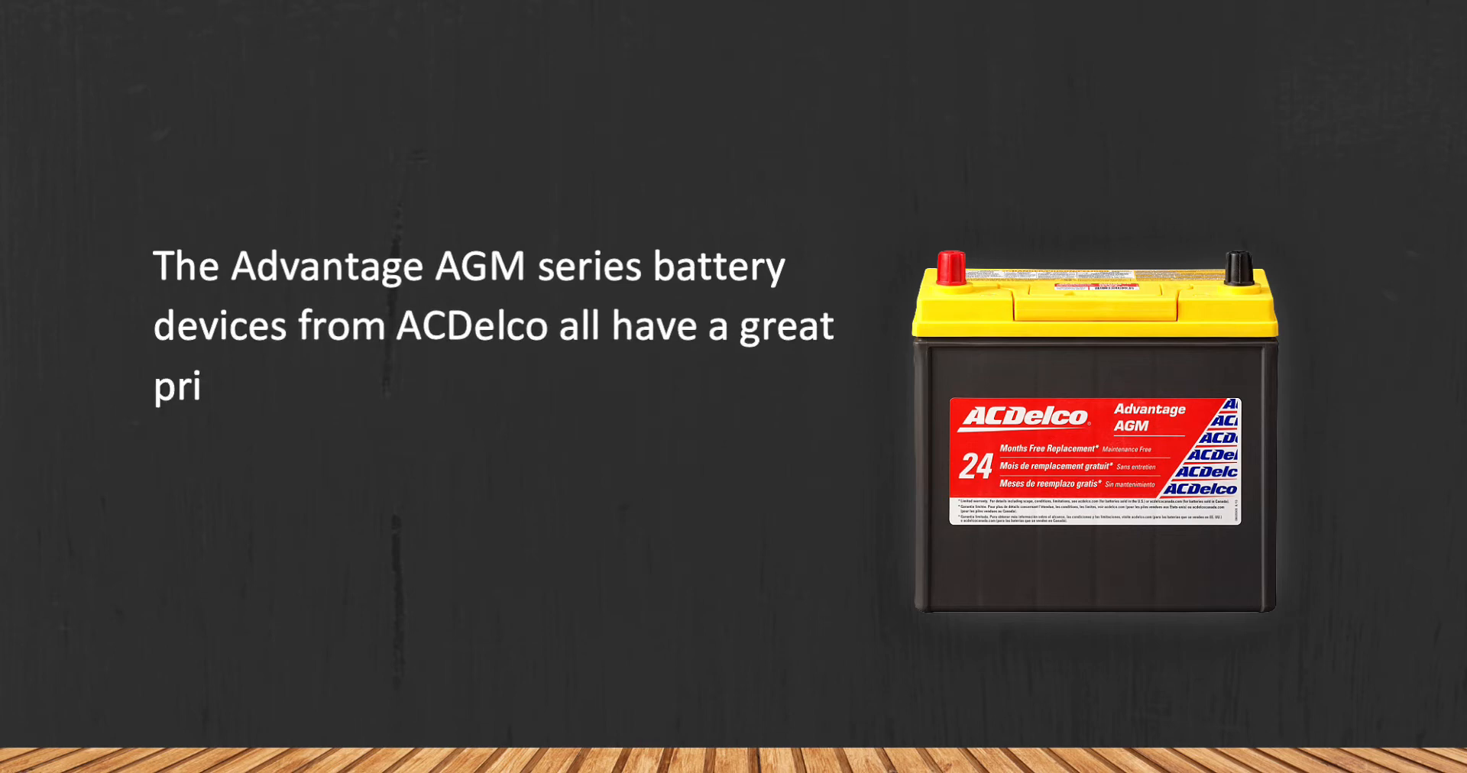
pyautogui.write('ce-quality ratio. By opting for this')
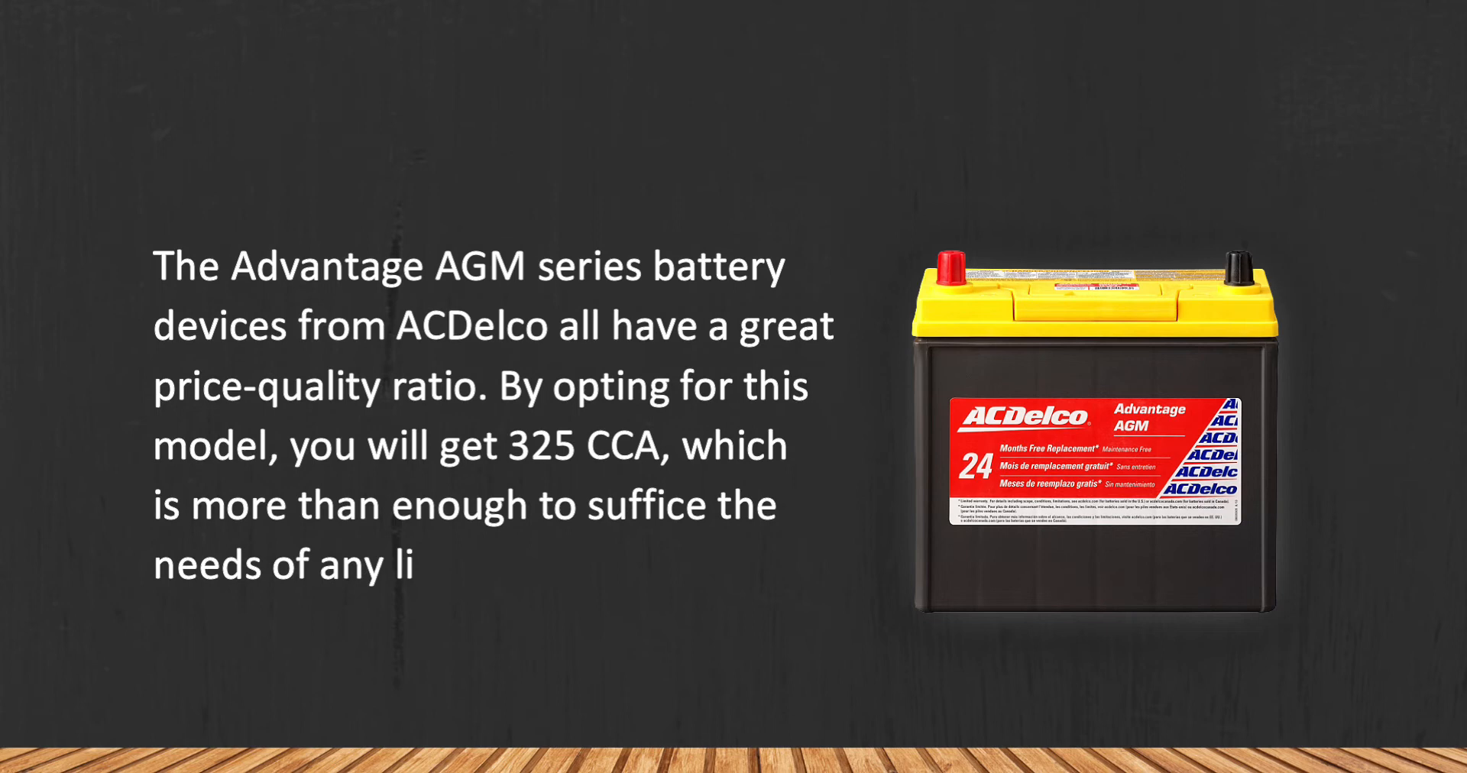
pyautogui.write('ghtweight to medium car model')
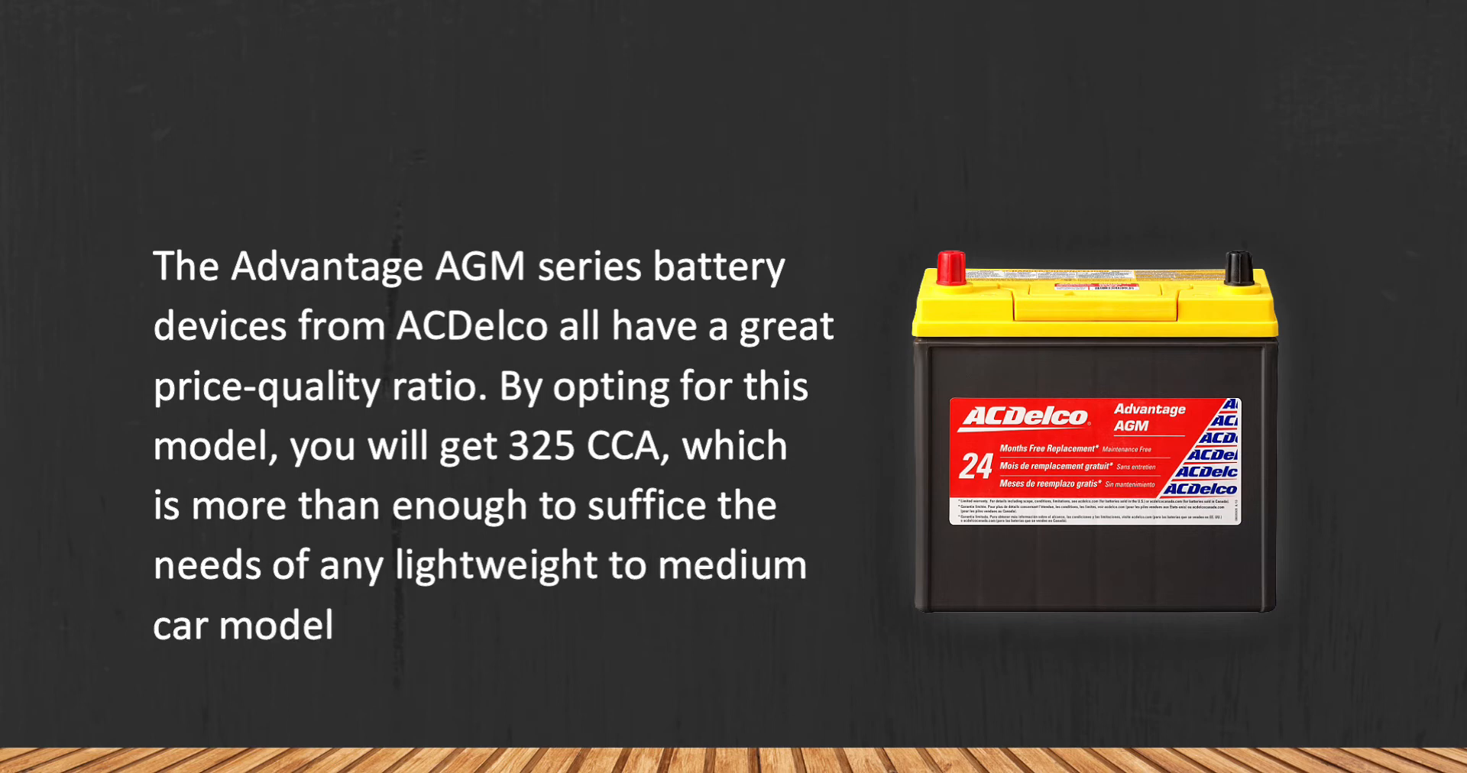
pyautogui.write('out there.')
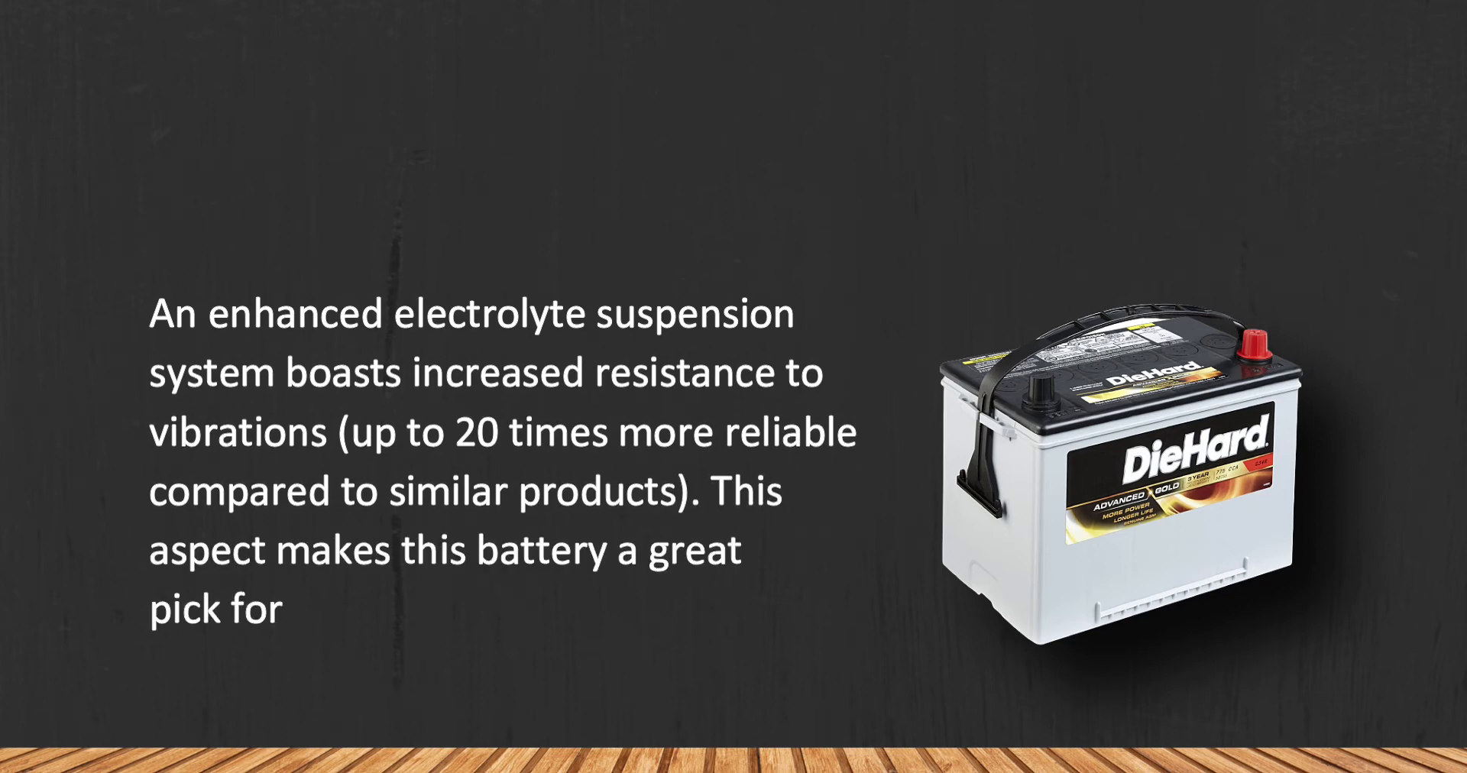
pyautogui.write('off-road driving.')
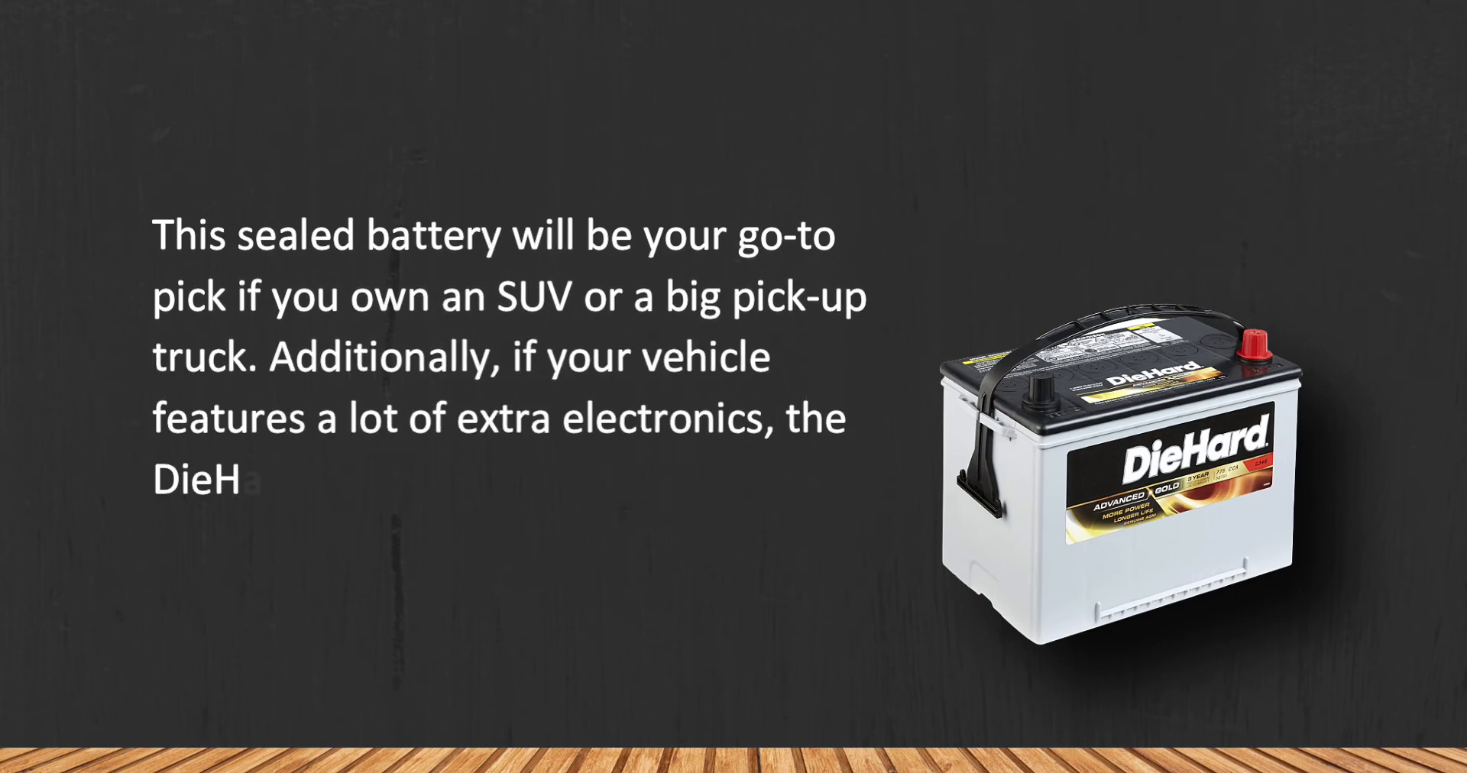
pyautogui.write('ard battery will suffice these needs as well while providing enough power')
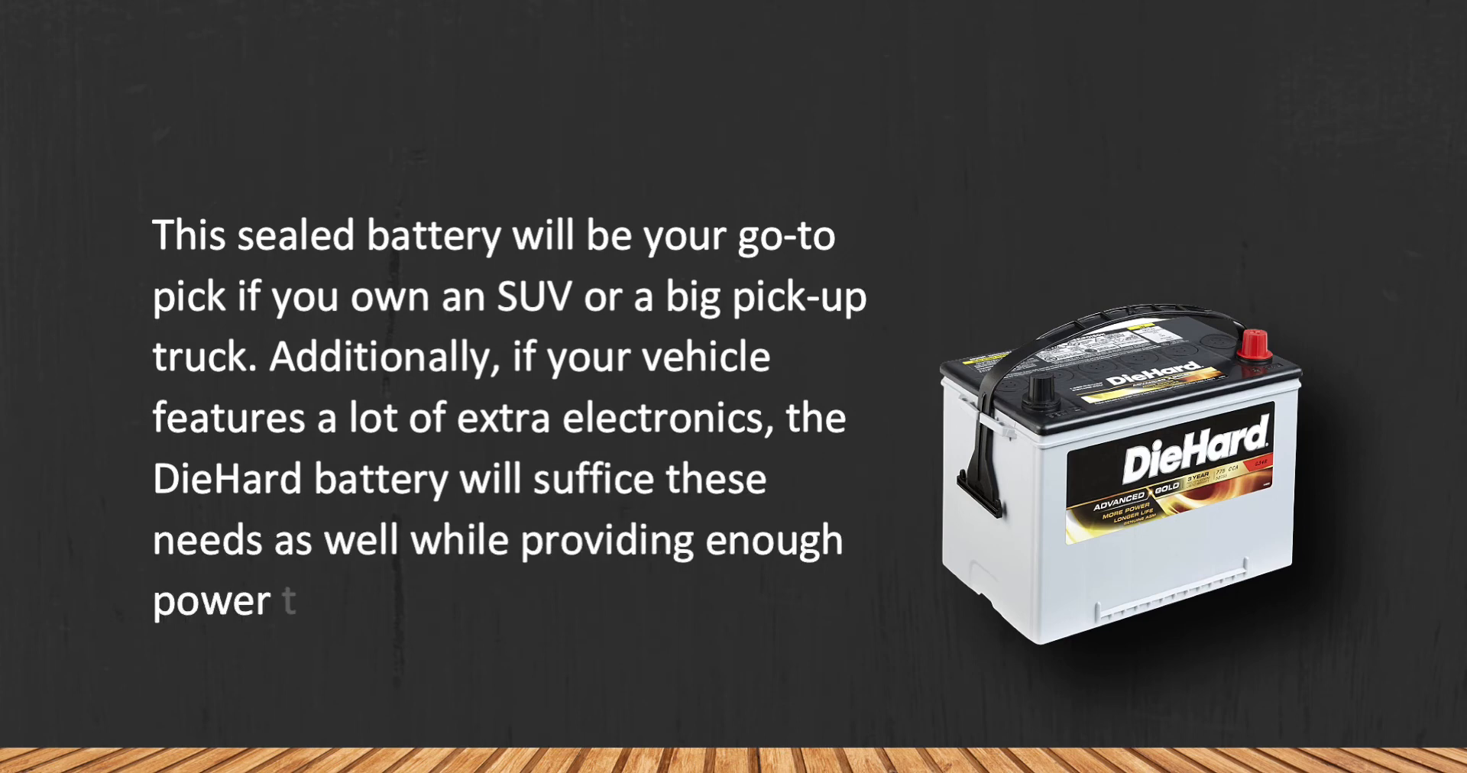
pyautogui.write('to start the engine at freezing temper')
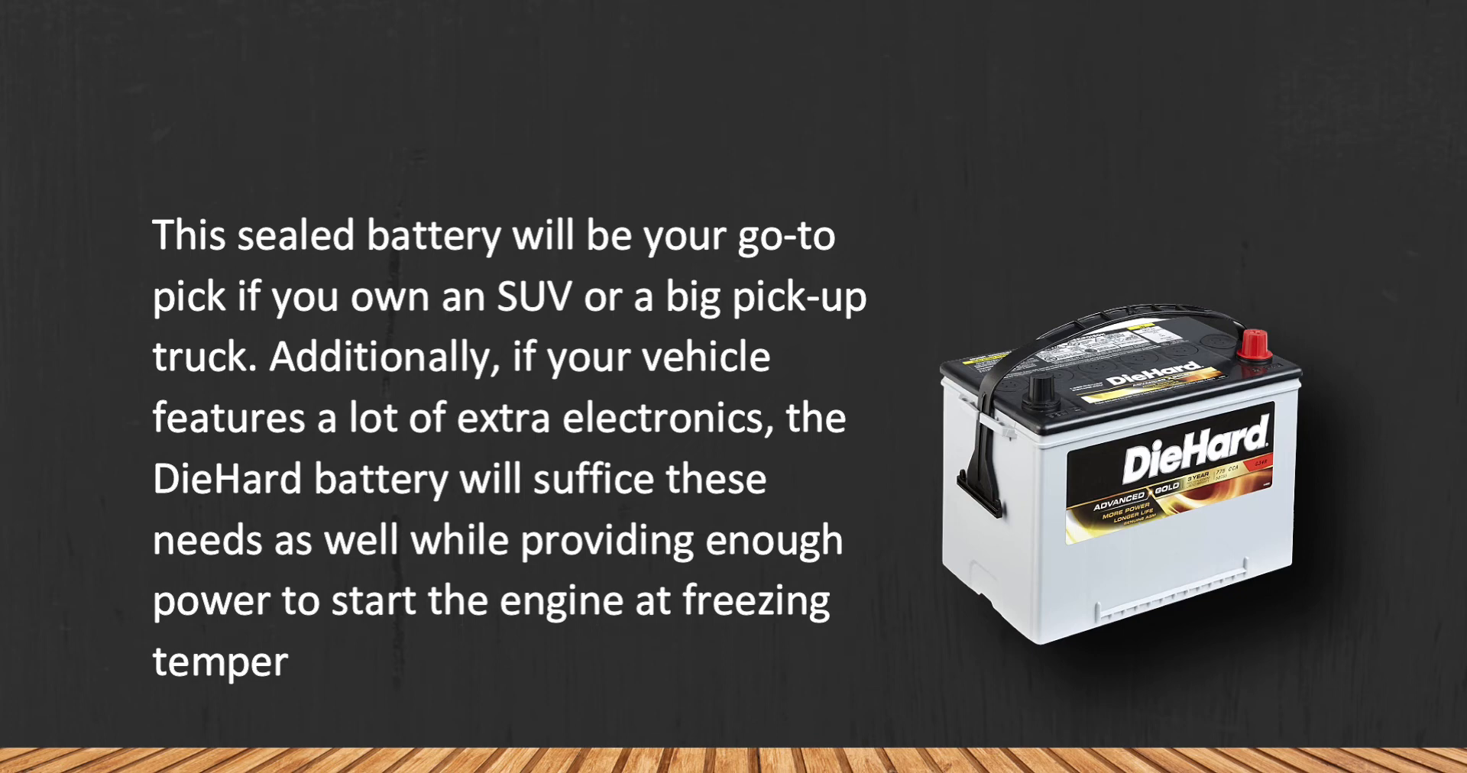
pyautogui.write('atures.')
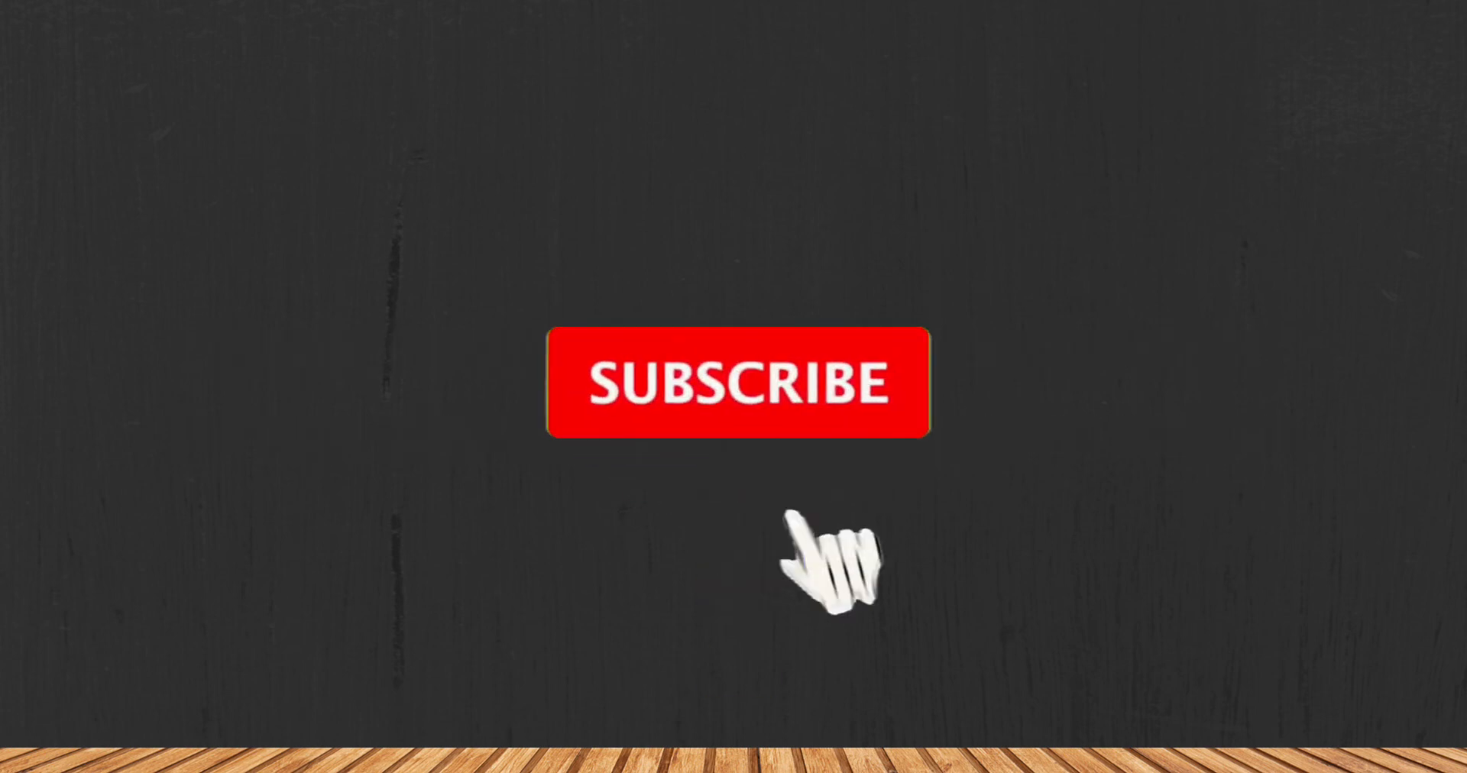
pyautogui.click(738, 382)
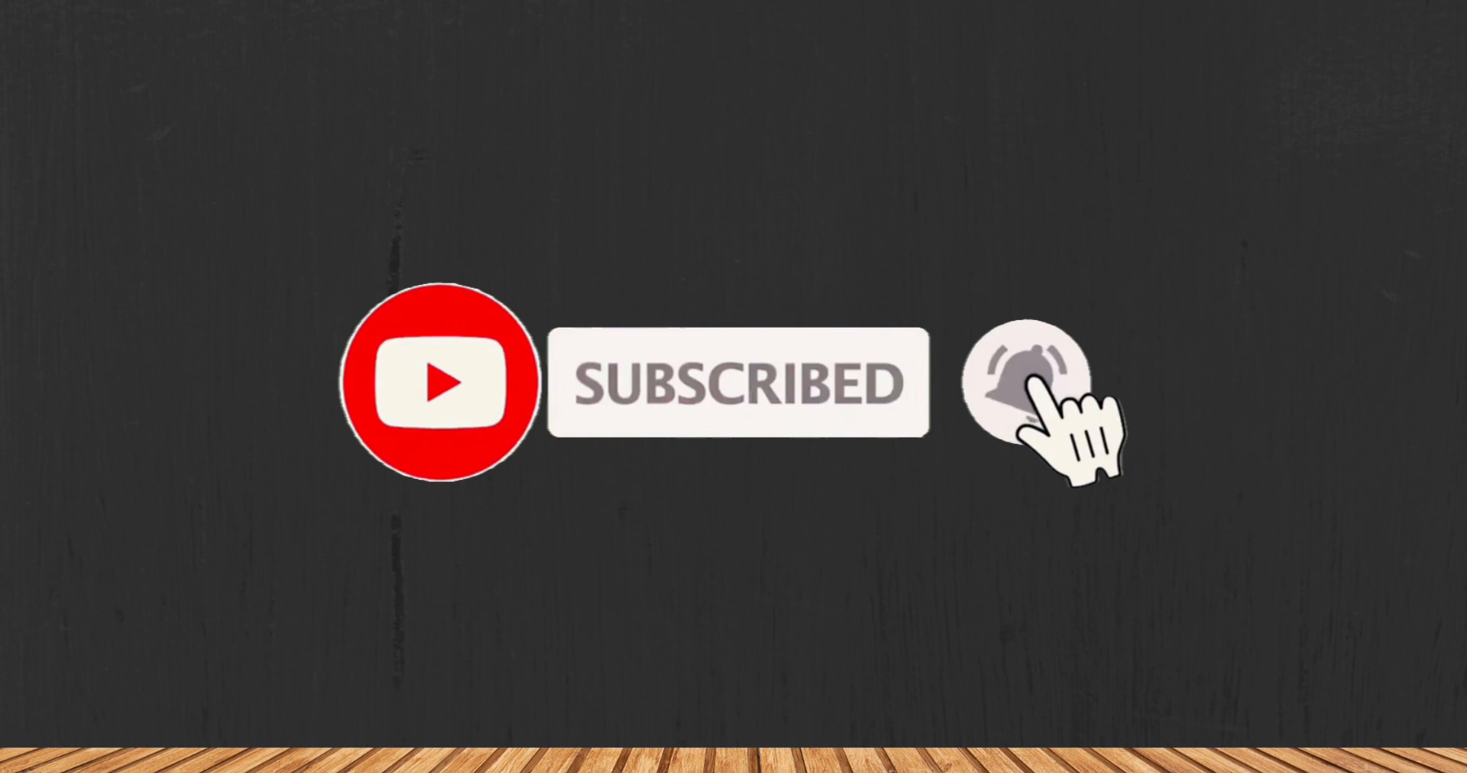